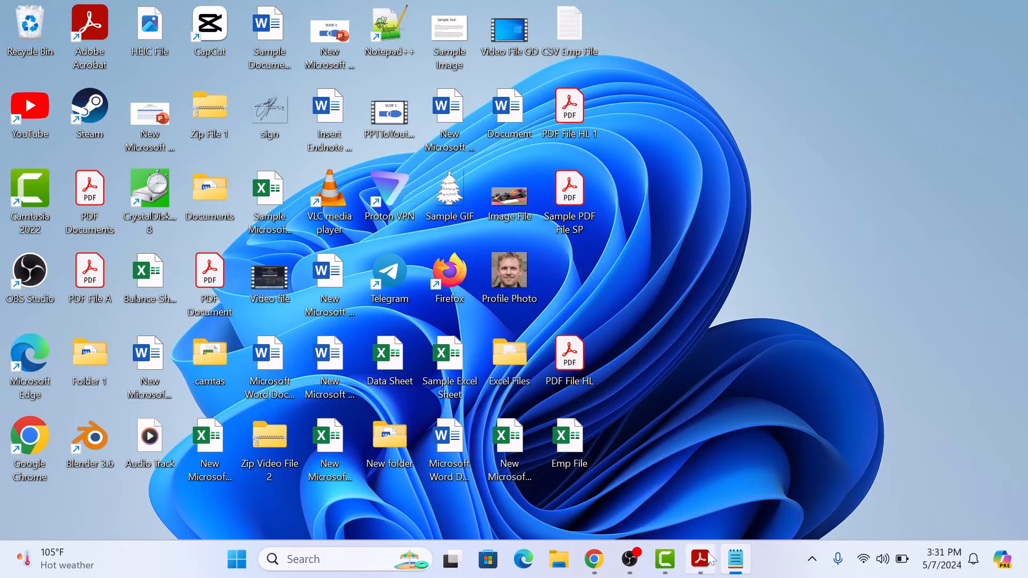
Step: Review the pages of Sample PDF File SP on the Desktop before uploading
double_click(568, 189)
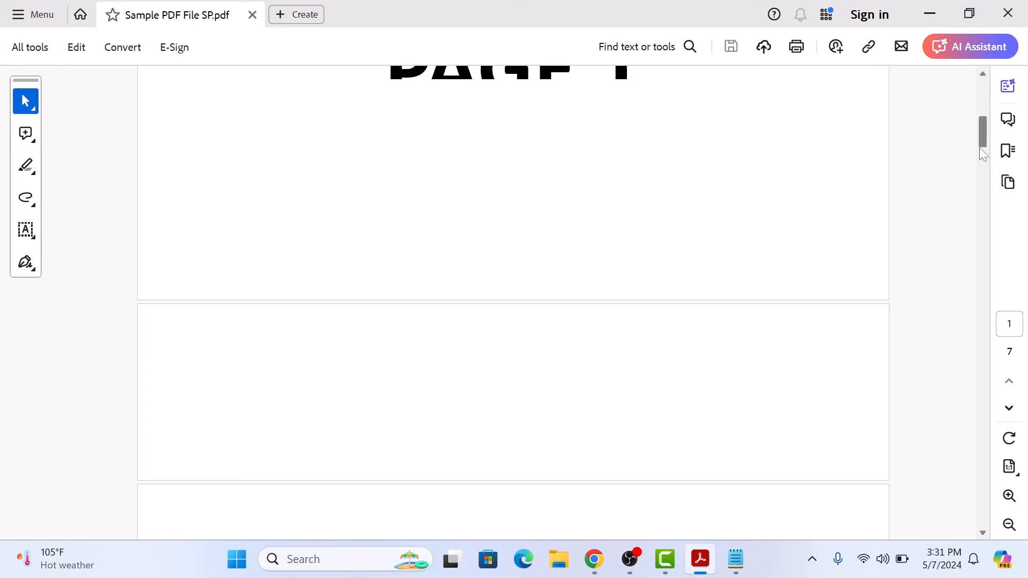
scroll("down", 3)
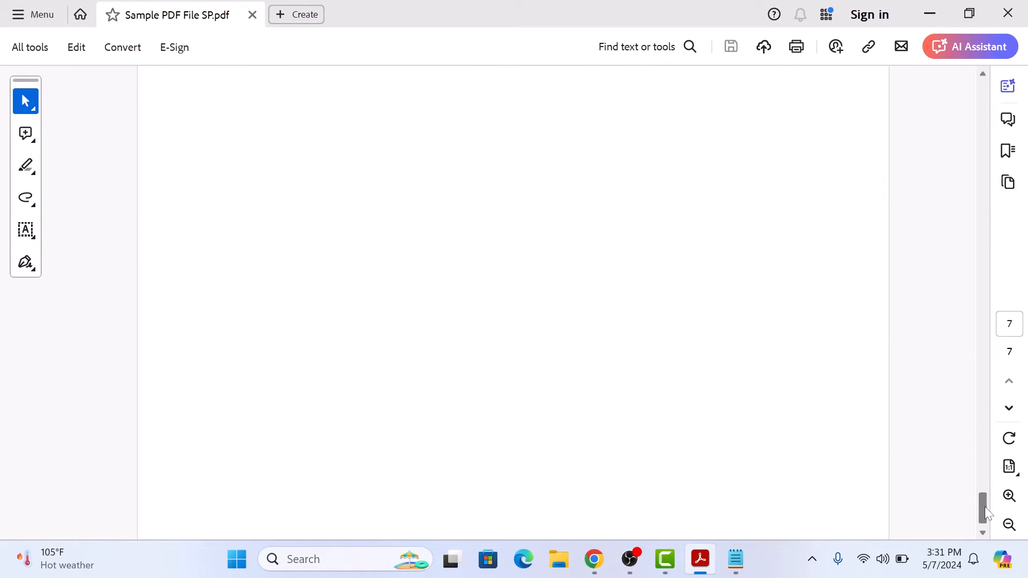
scroll("up", 3)
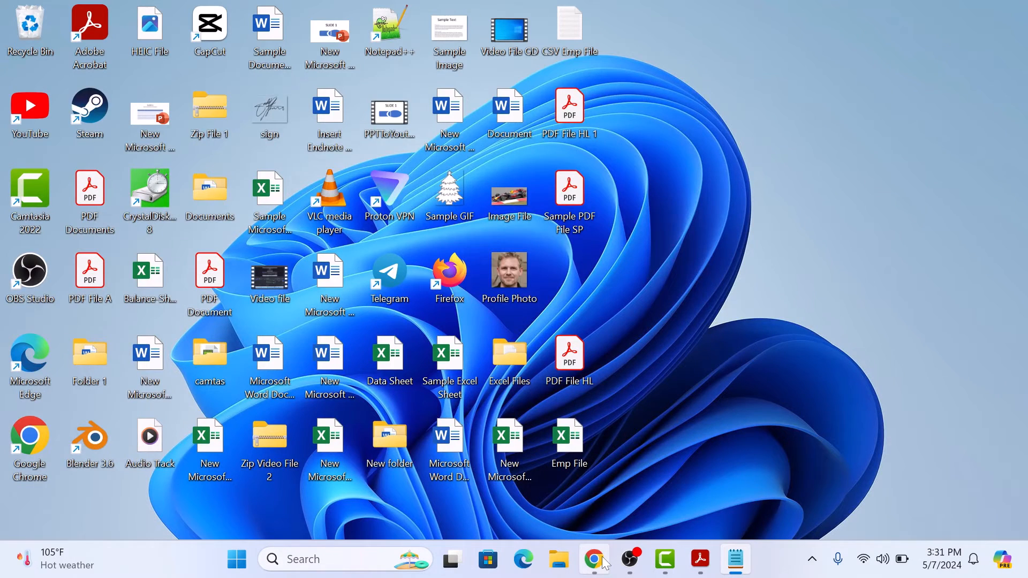
Step: Upload Sample PDF File SP from the Desktop into the Split PDF tool
left_click(593, 559)
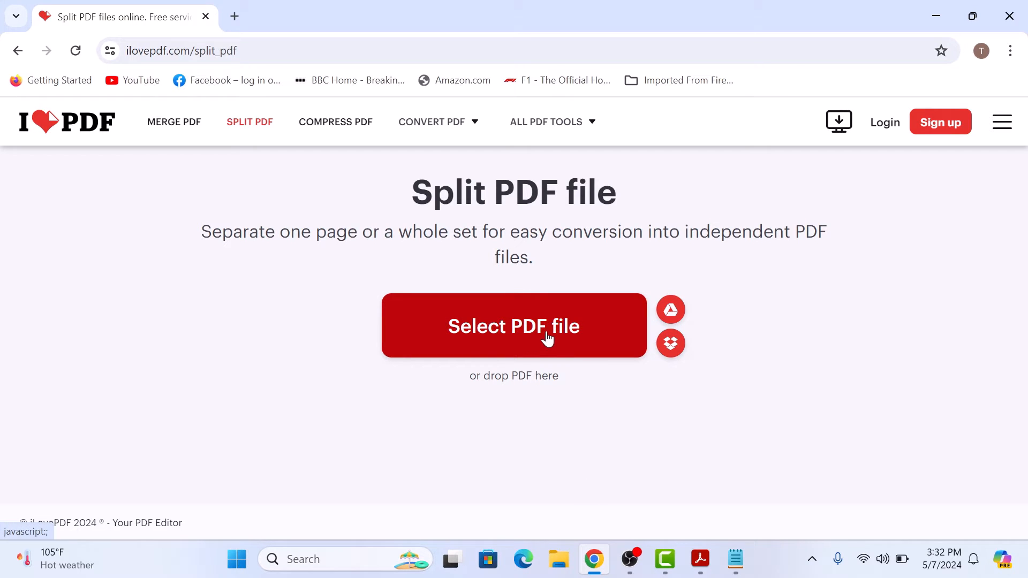
left_click(513, 326)
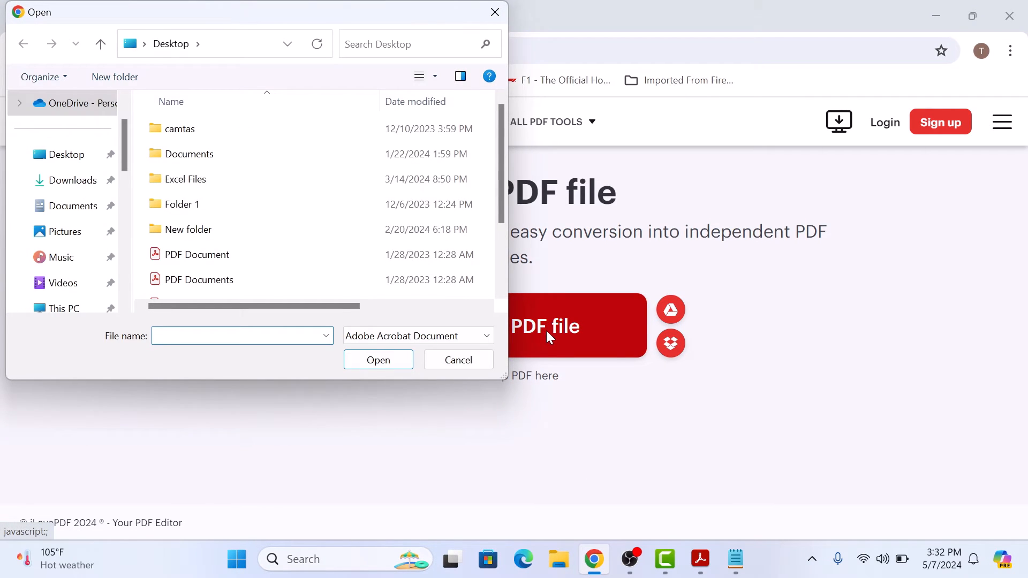
left_click(204, 288)
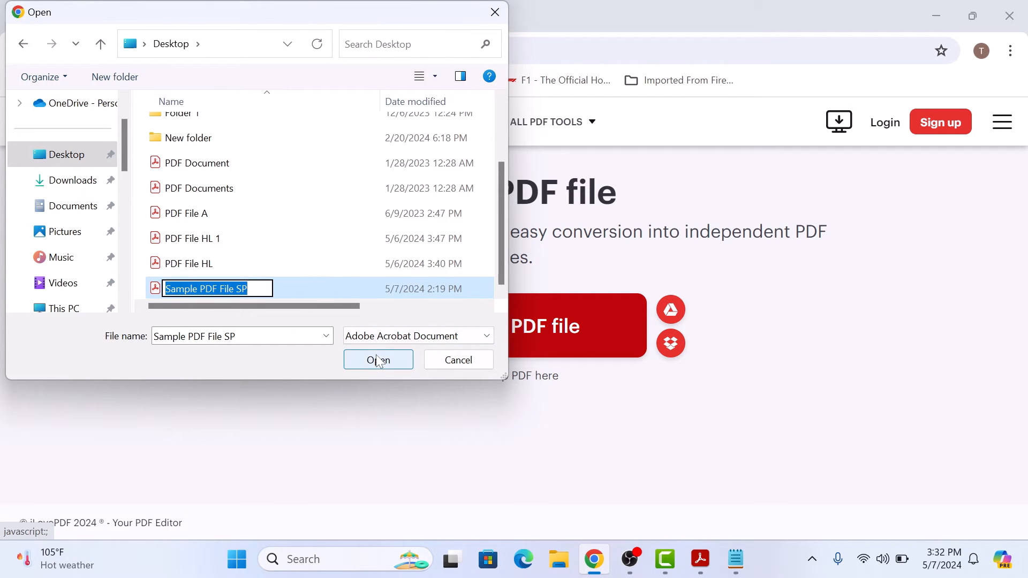
left_click(378, 359)
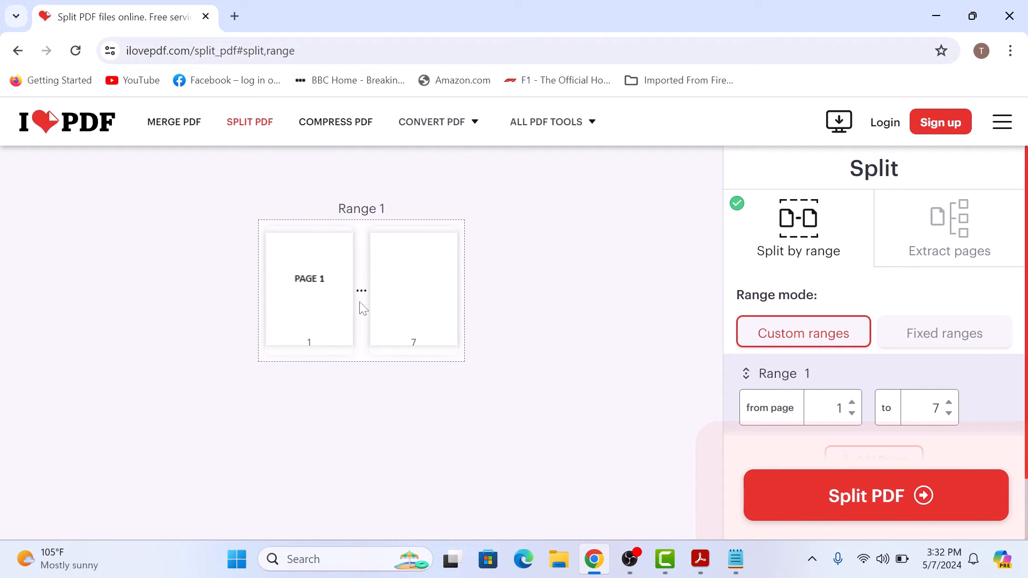
mouse_move(428, 354)
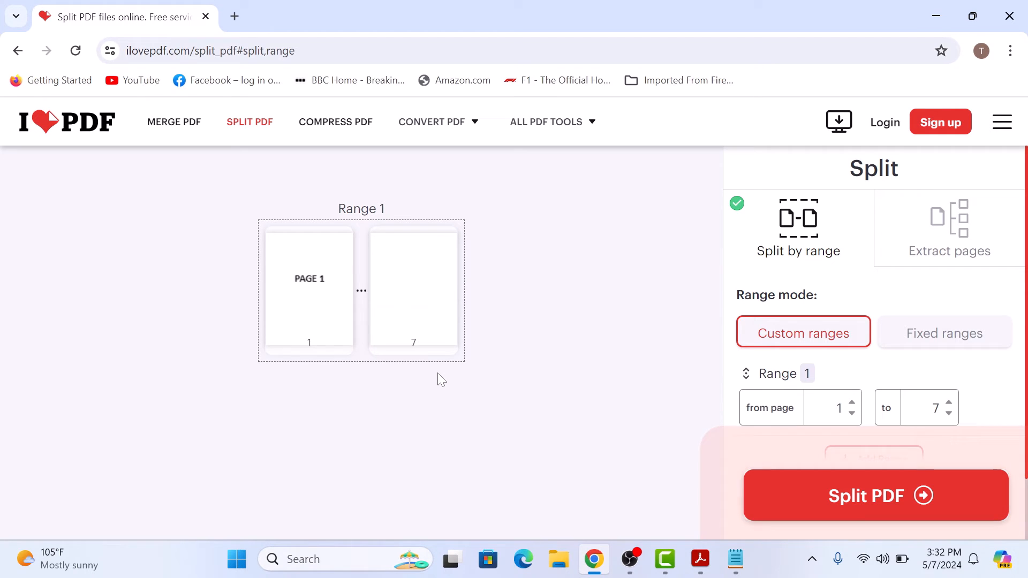
mouse_move(890, 335)
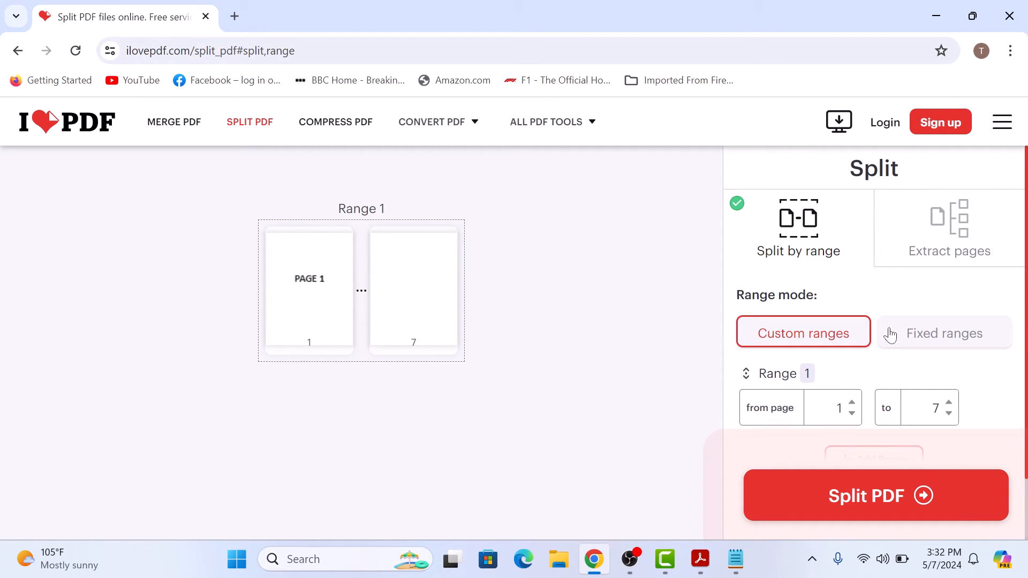
Step: Switch the split mode from Split by range to Extract pages
left_click(947, 226)
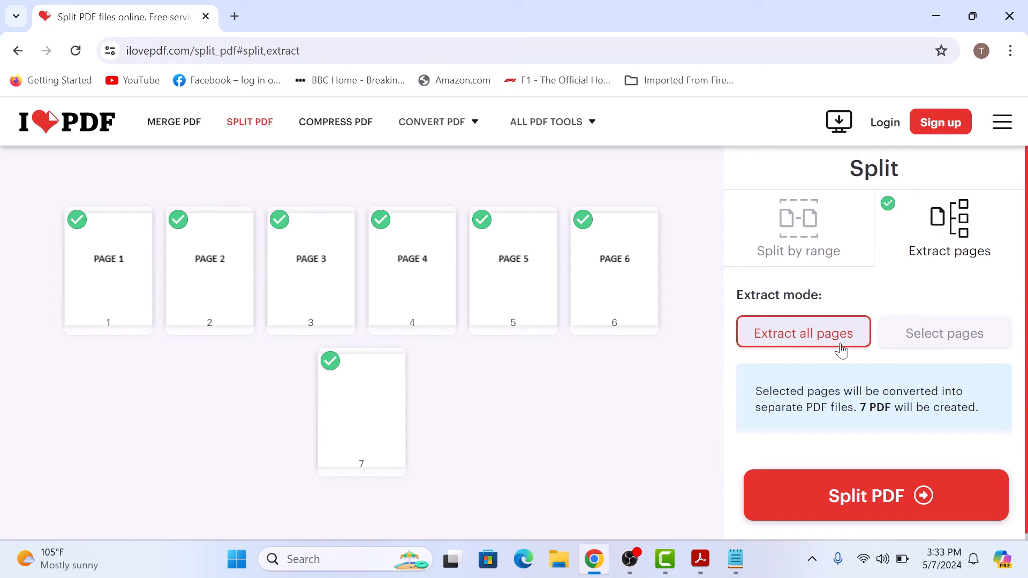
mouse_move(917, 500)
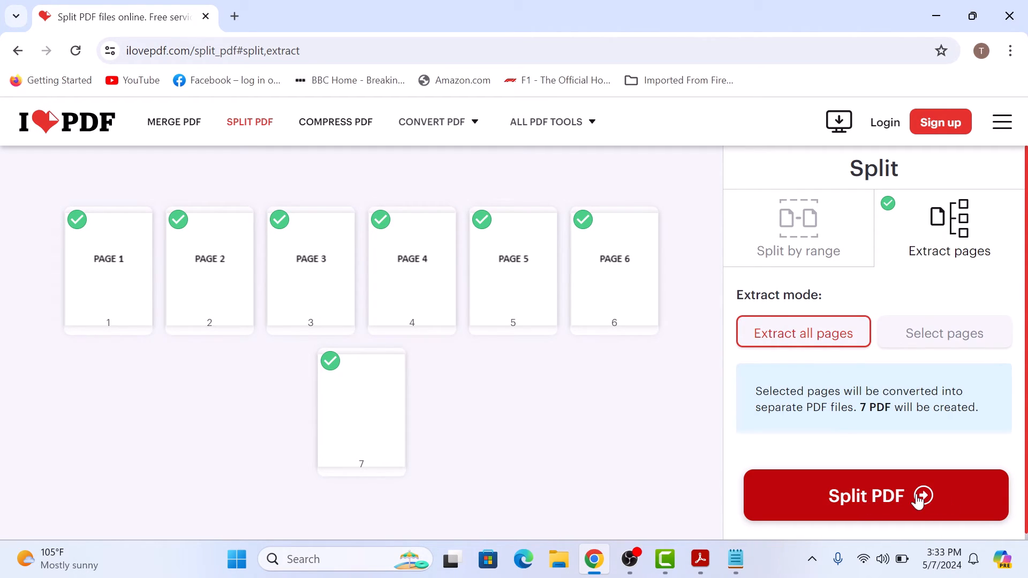
mouse_move(933, 422)
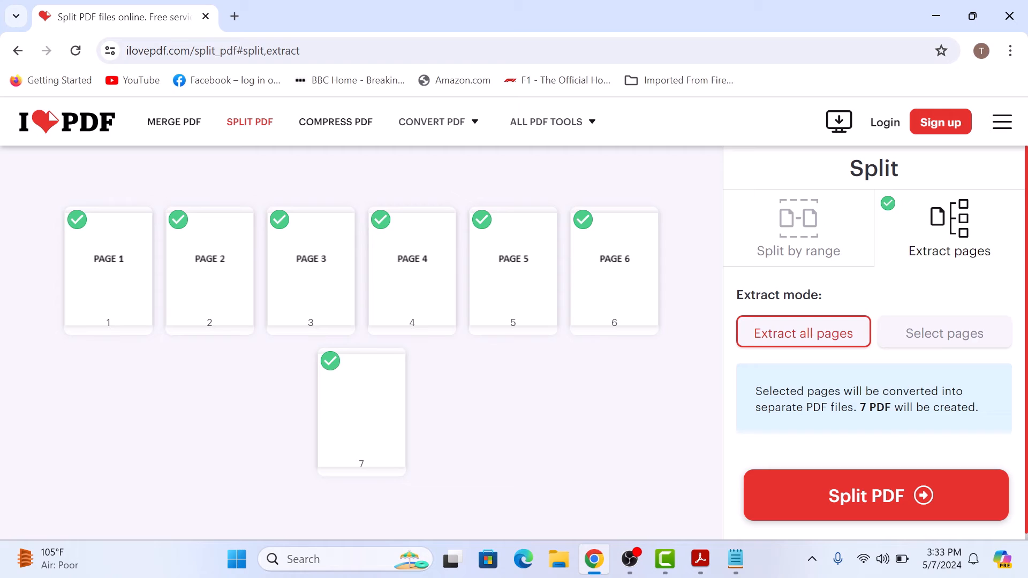
Step: Extract only pages 1,3,5-7 as separate PDFs and run the split
left_click(944, 332)
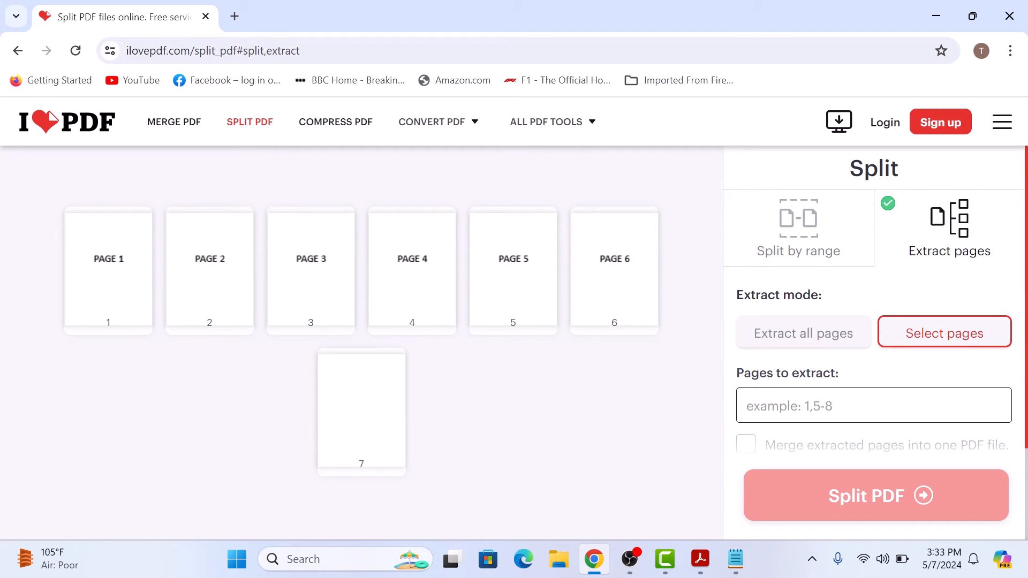
type("1,3,")
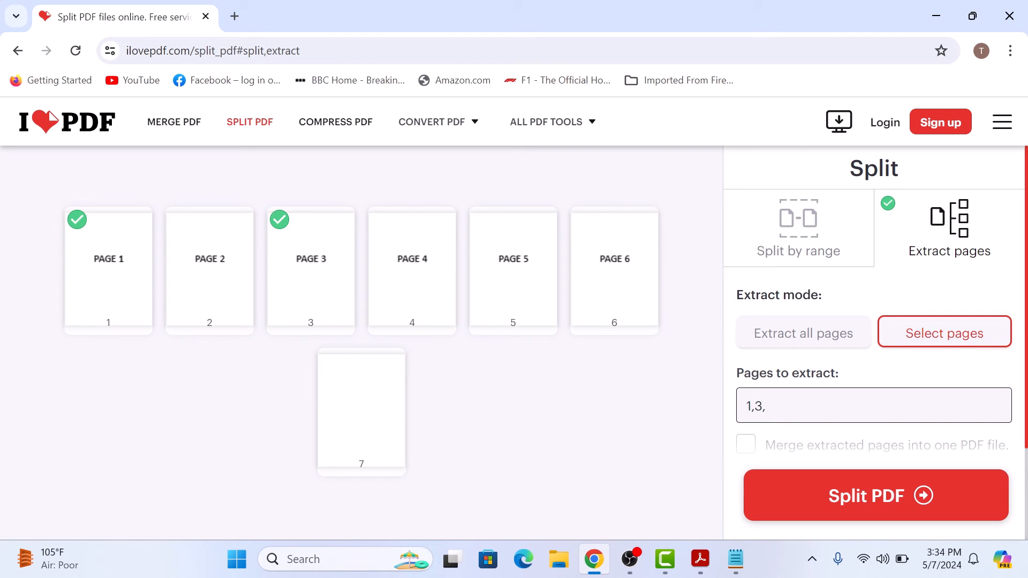
type("5-7")
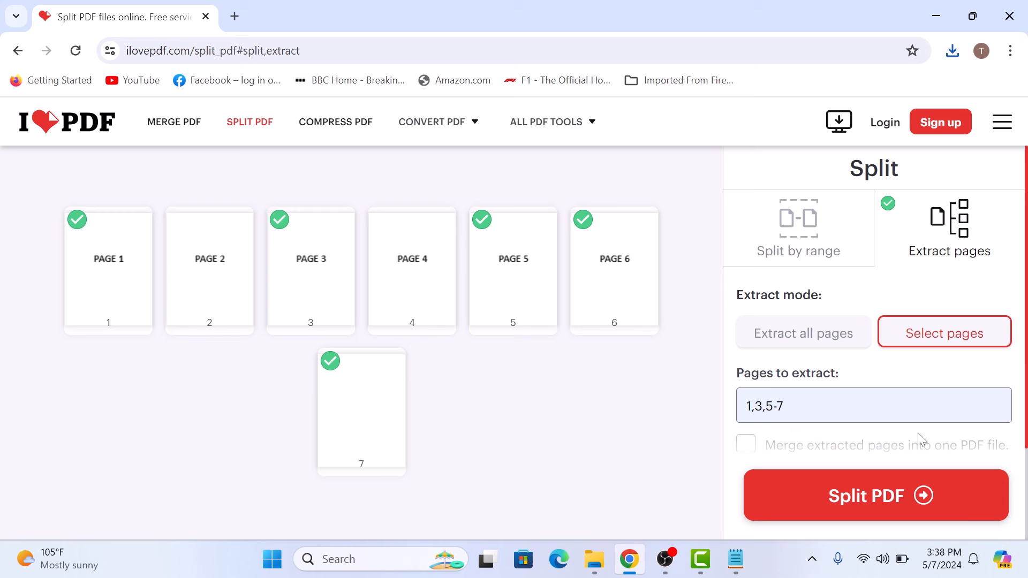
left_click(875, 495)
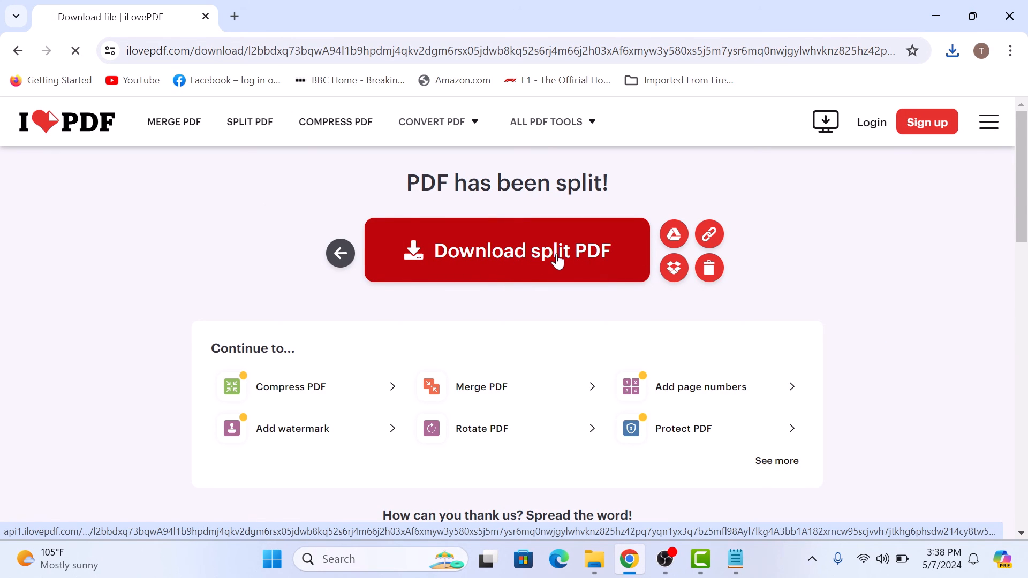
Step: Download the extracted pages as a zip file
left_click(951, 51)
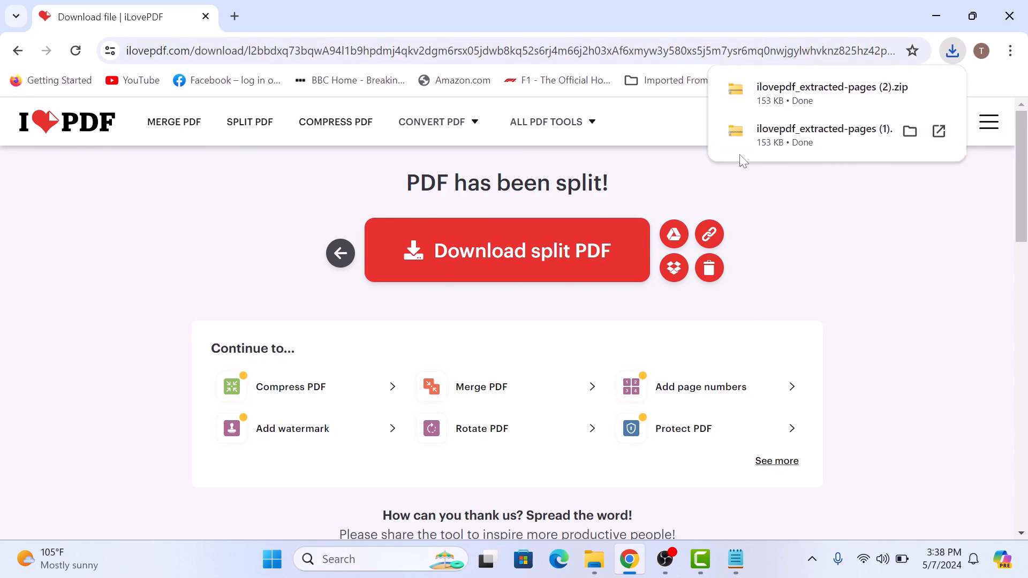